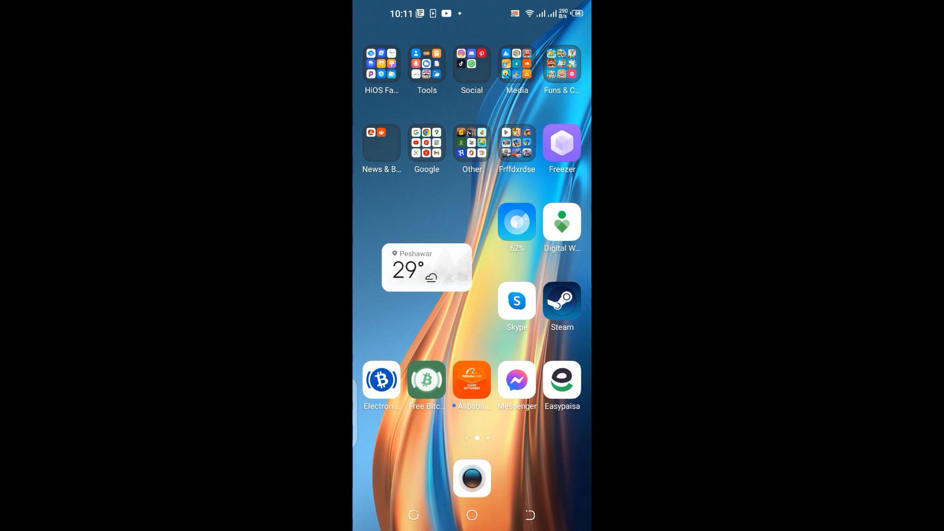
Swipe down from the home screen top to reveal quick settings and notifications
scroll("down", 3)
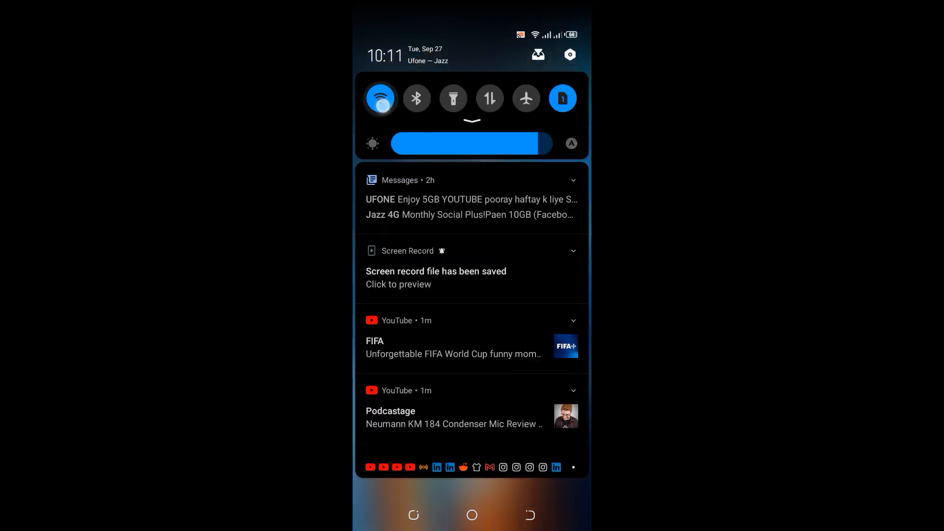
Connect to HUAWEI-9p6U, show its sharing QR code, and capture a screenshot
left_click(380, 97)
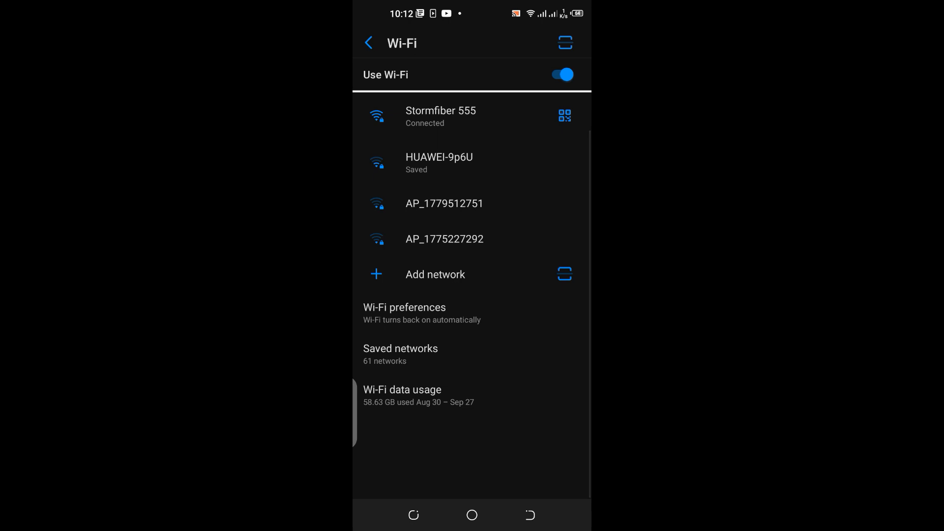
left_click(440, 163)
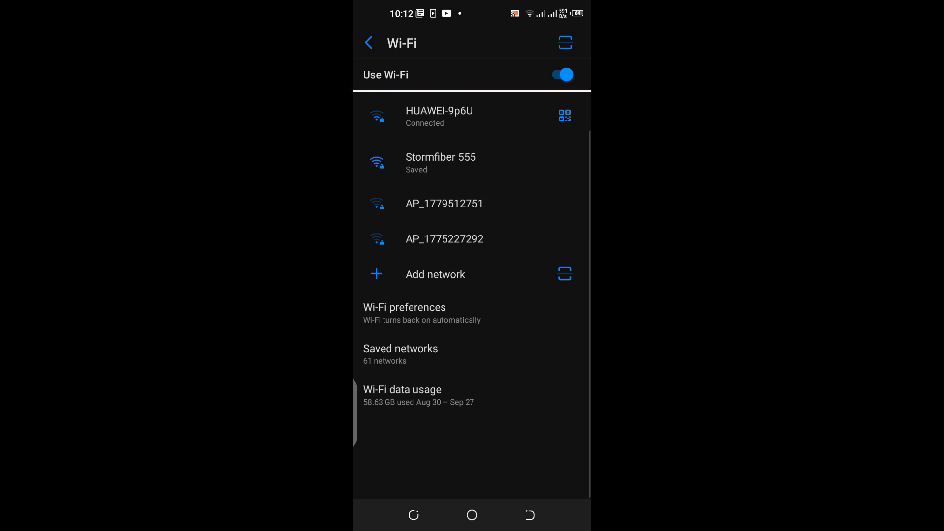
left_click(563, 115)
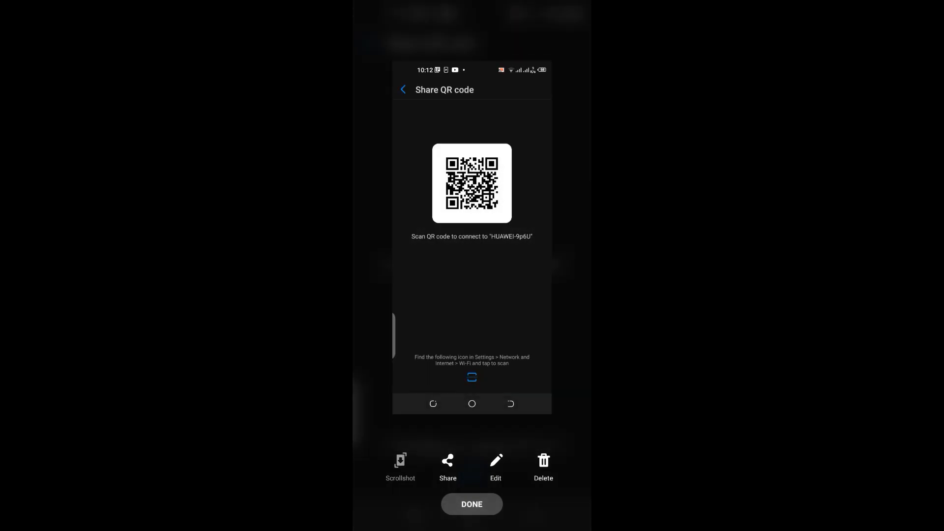
left_click(471, 503)
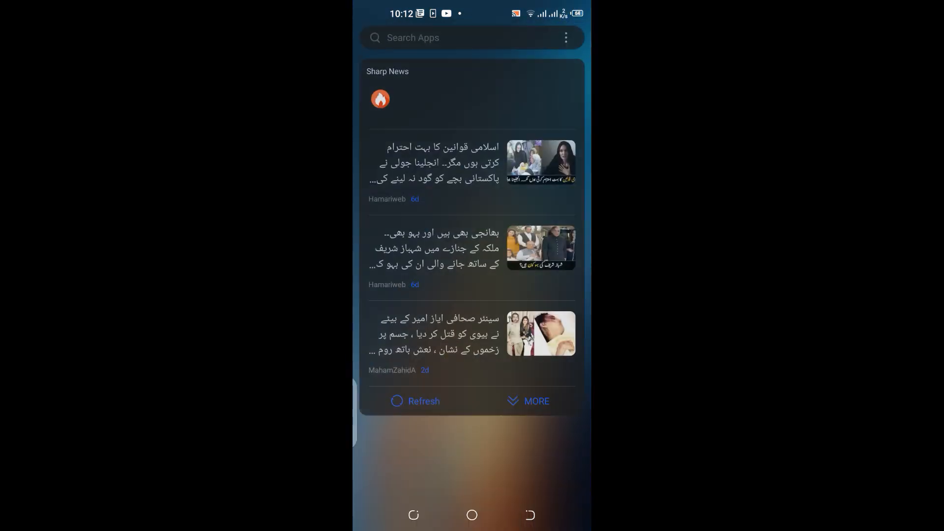
Find Google Lens via app search 'lens' and scan the HUAWEI-9p6U QR screenshot
left_click(469, 38)
type("l")
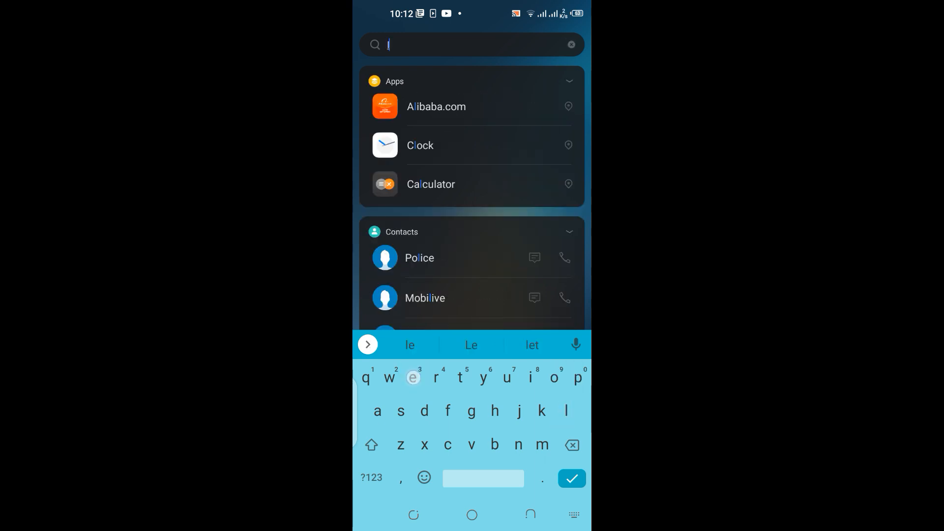
type("ens")
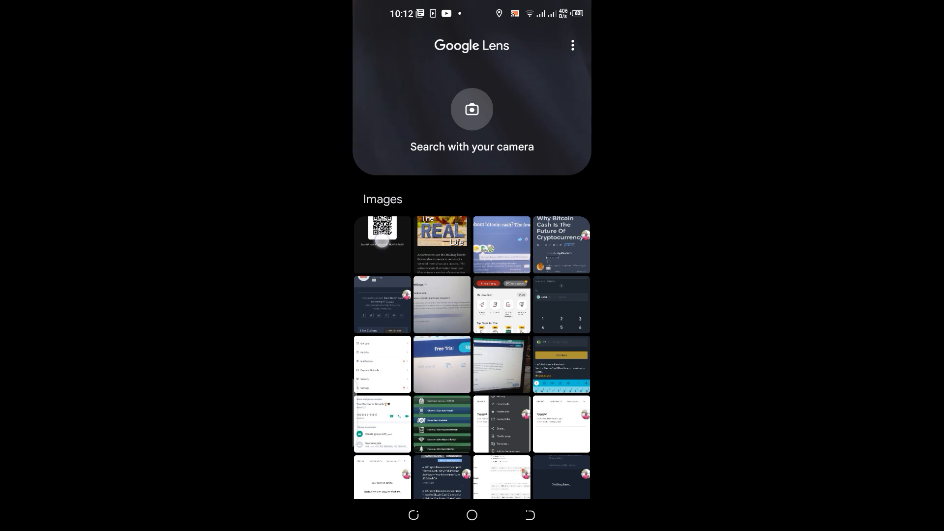
left_click(383, 230)
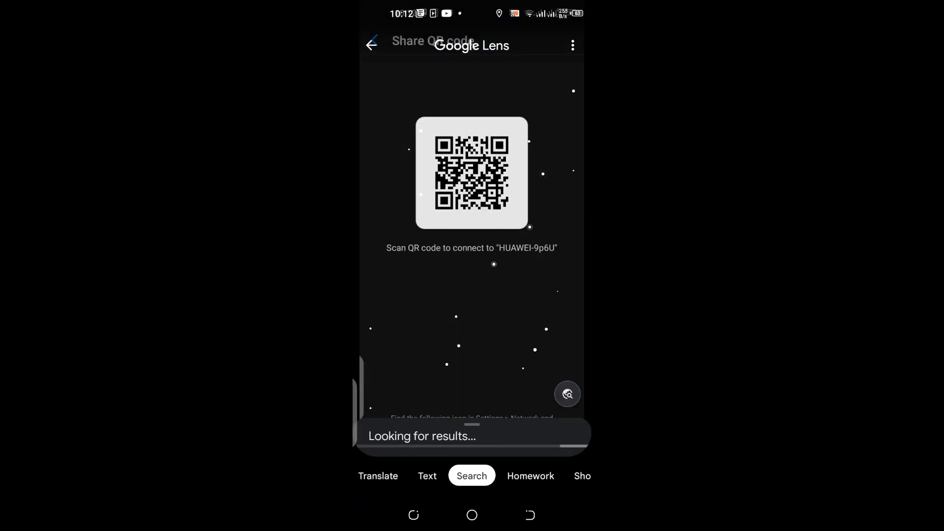